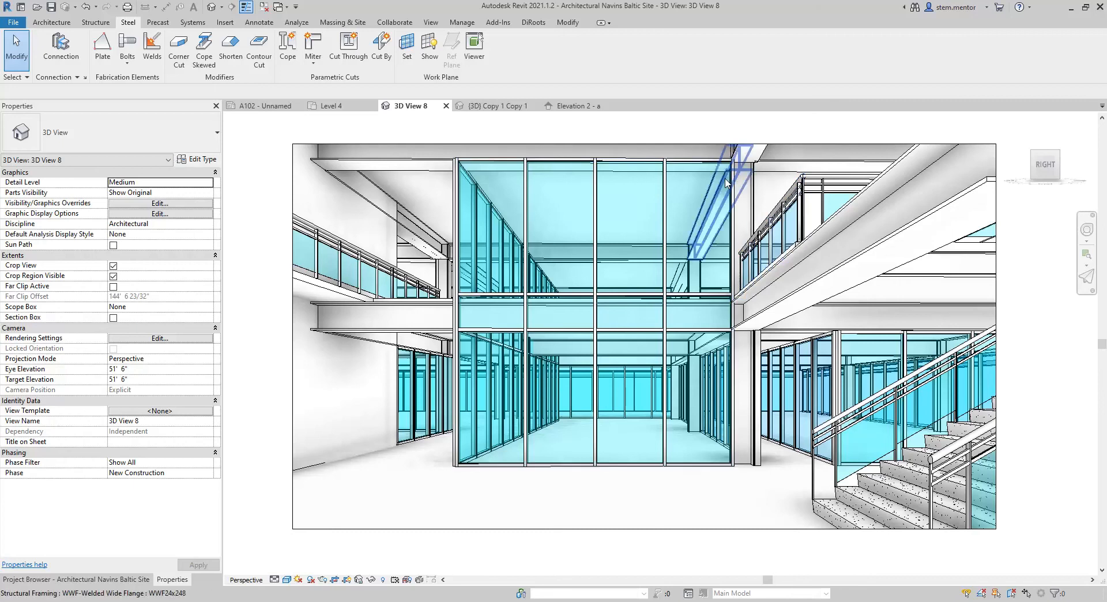
{"action": "mouse_move", "coordinate": [700, 166]}
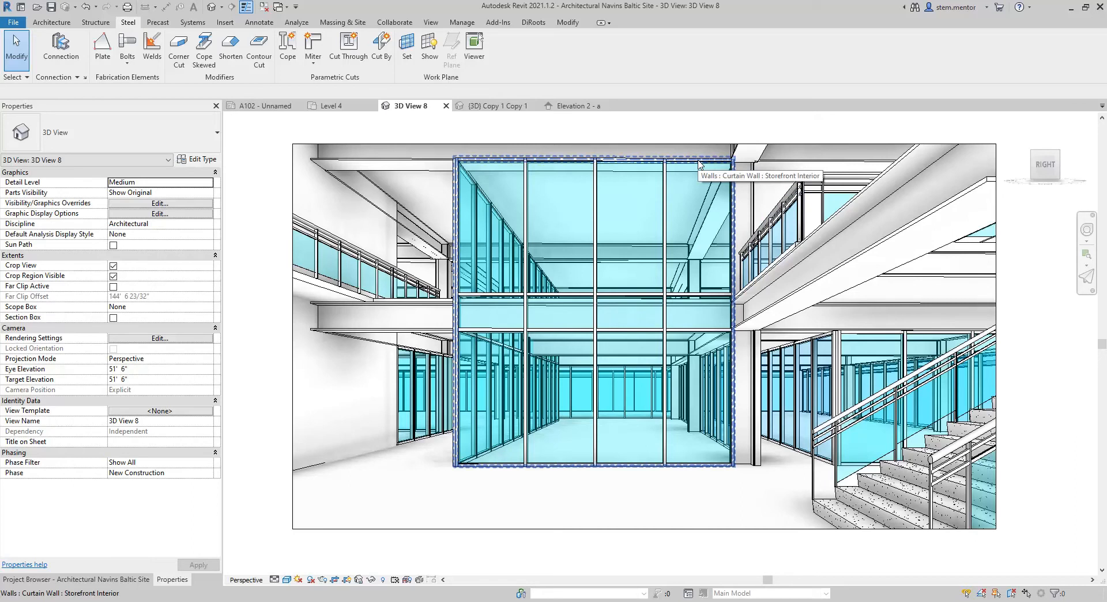
Select the Storefront Interior curtain wall by its edge in 3D View 8
{"action": "left_click", "coordinate": [700, 164]}
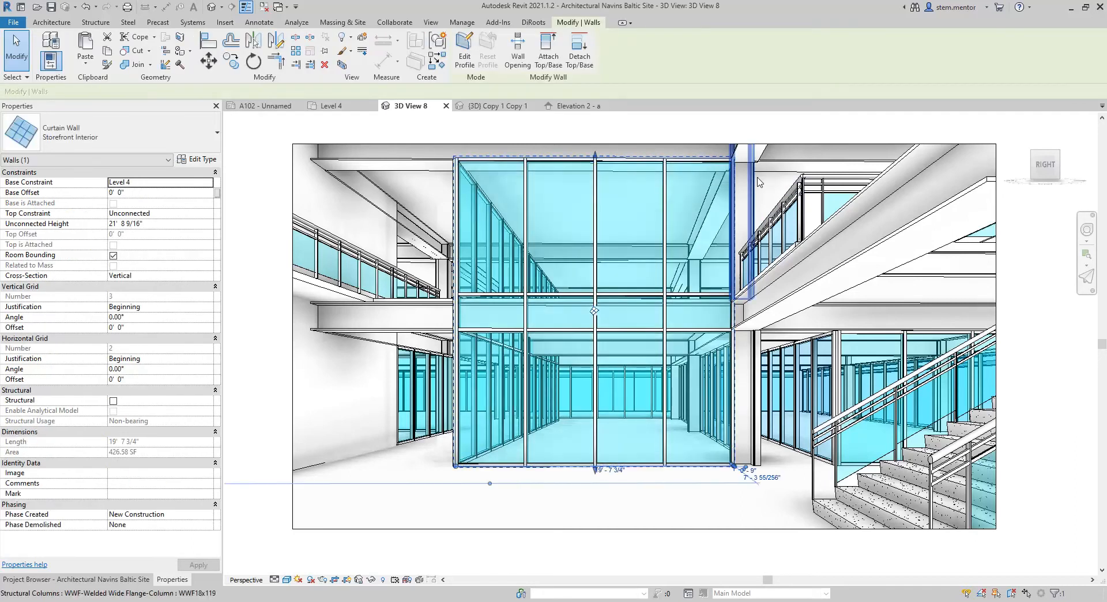
{"action": "mouse_move", "coordinate": [731, 376]}
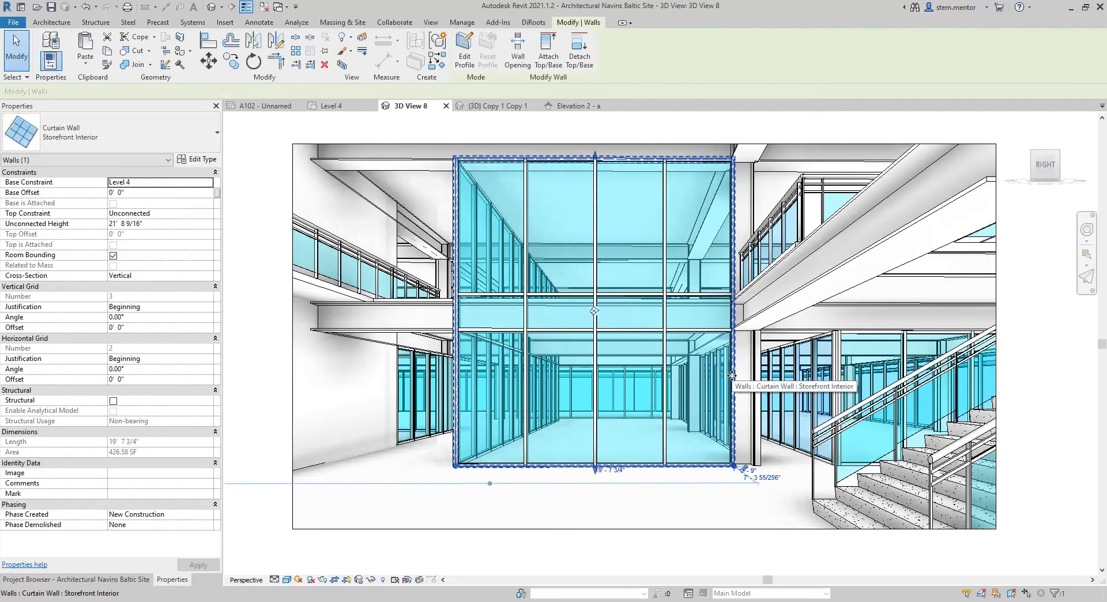
{"action": "mouse_move", "coordinate": [729, 339]}
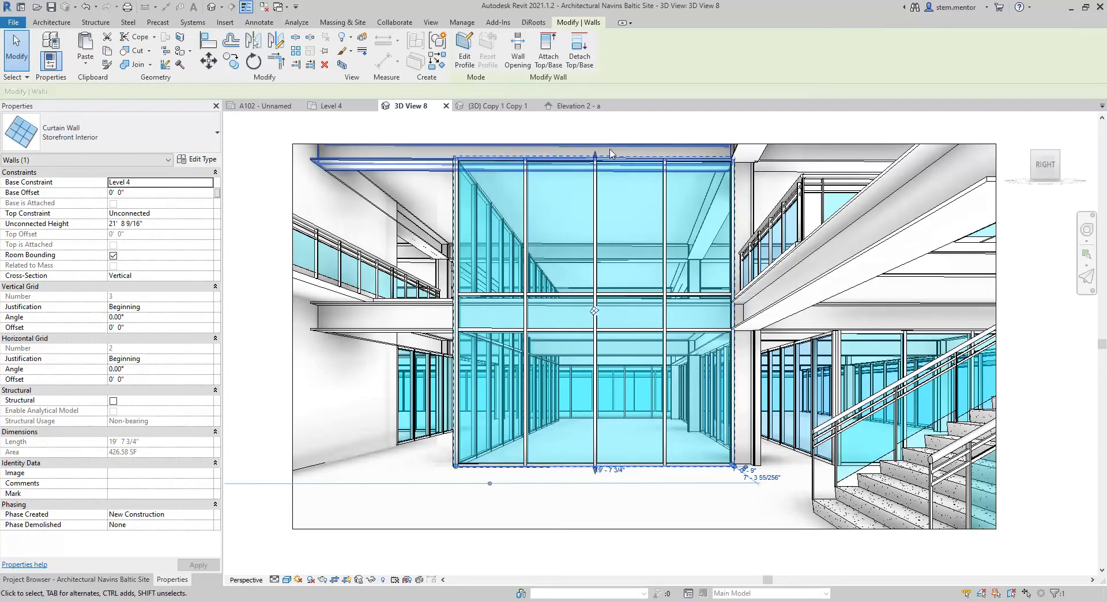
{"action": "mouse_move", "coordinate": [339, 106]}
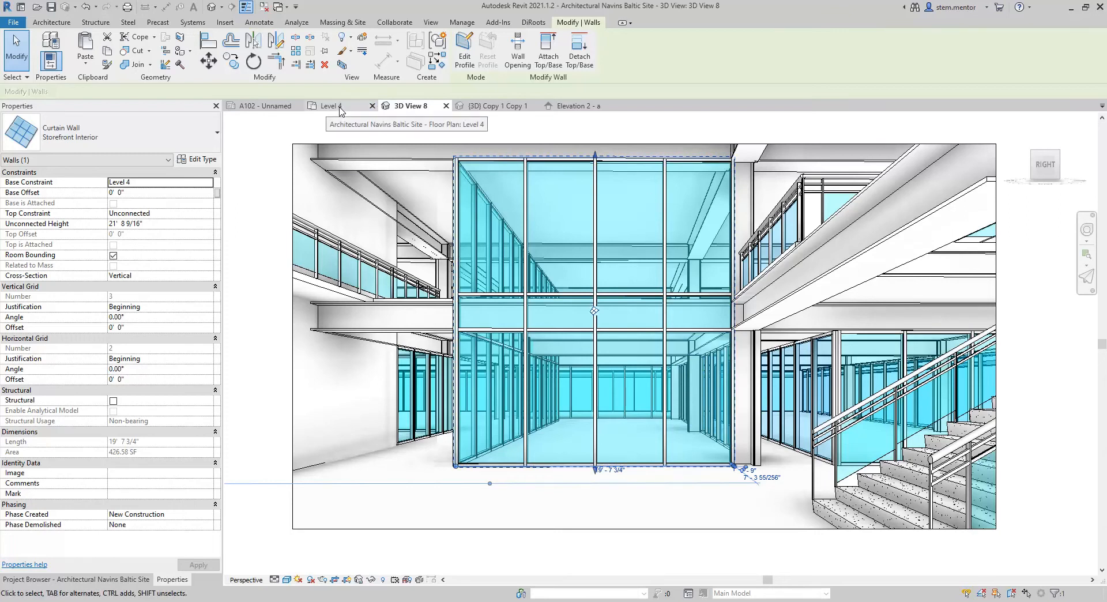
In the Level 4 floor plan, select a single System Panel: Glazed panel of the curtain wall
{"action": "left_click", "coordinate": [334, 105]}
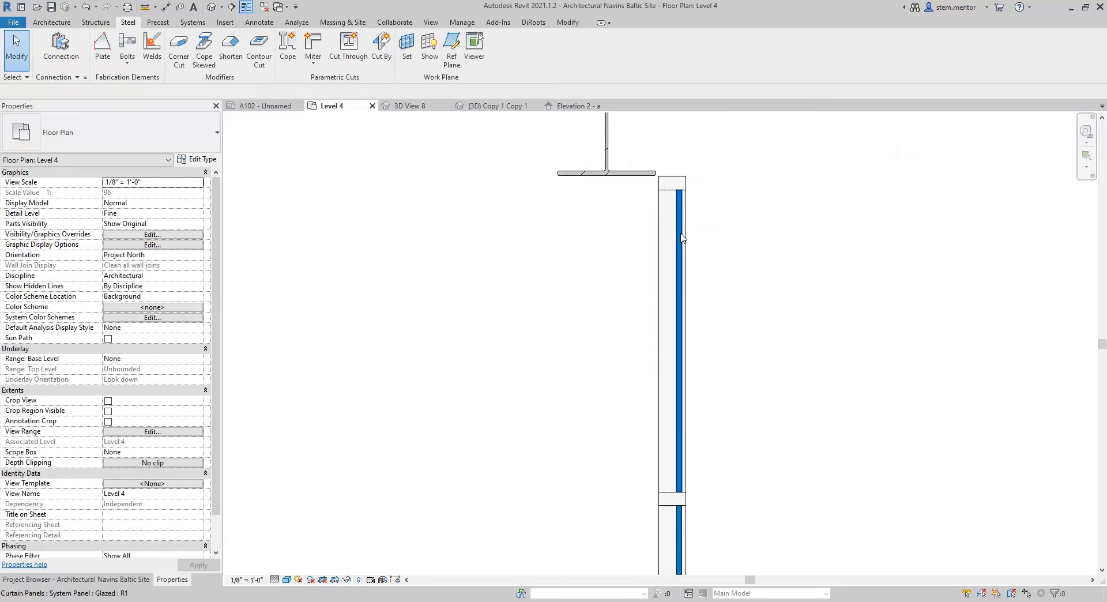
{"action": "left_click", "coordinate": [678, 239]}
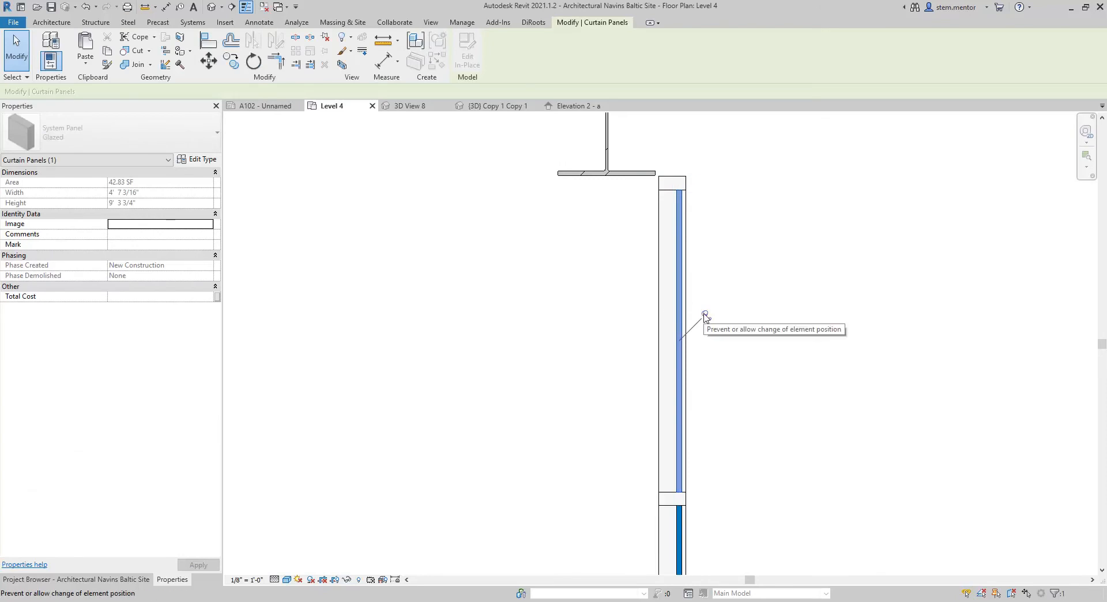
{"action": "mouse_move", "coordinate": [496, 245]}
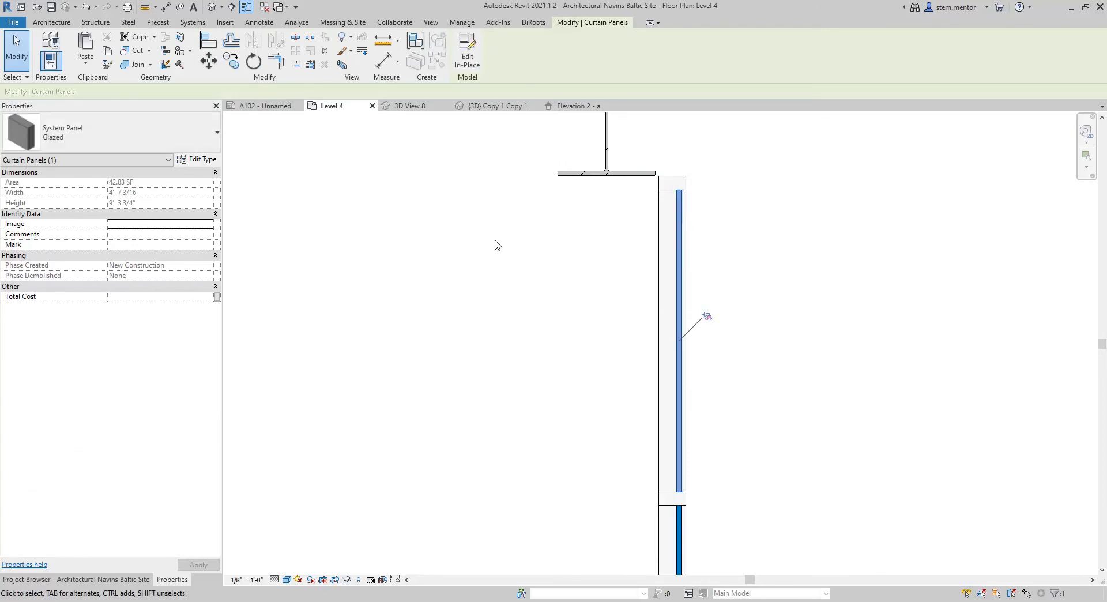
{"action": "mouse_move", "coordinate": [701, 247]}
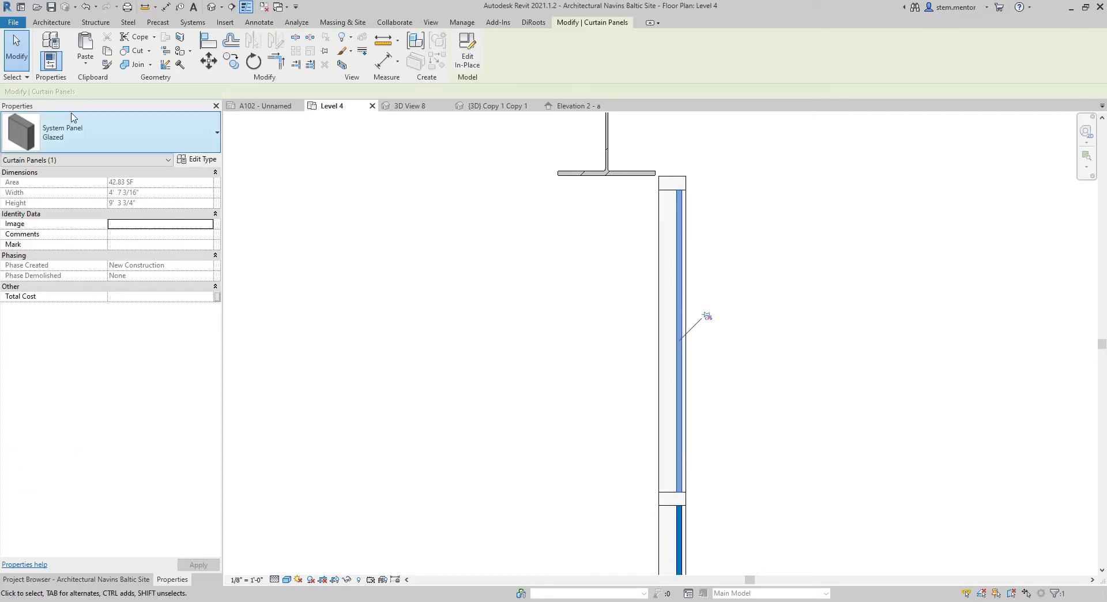
Swap the selected glazed panel's type to Door-Curtain-Wall-Double-Storefront via the Type Selector
{"action": "left_click", "coordinate": [214, 132]}
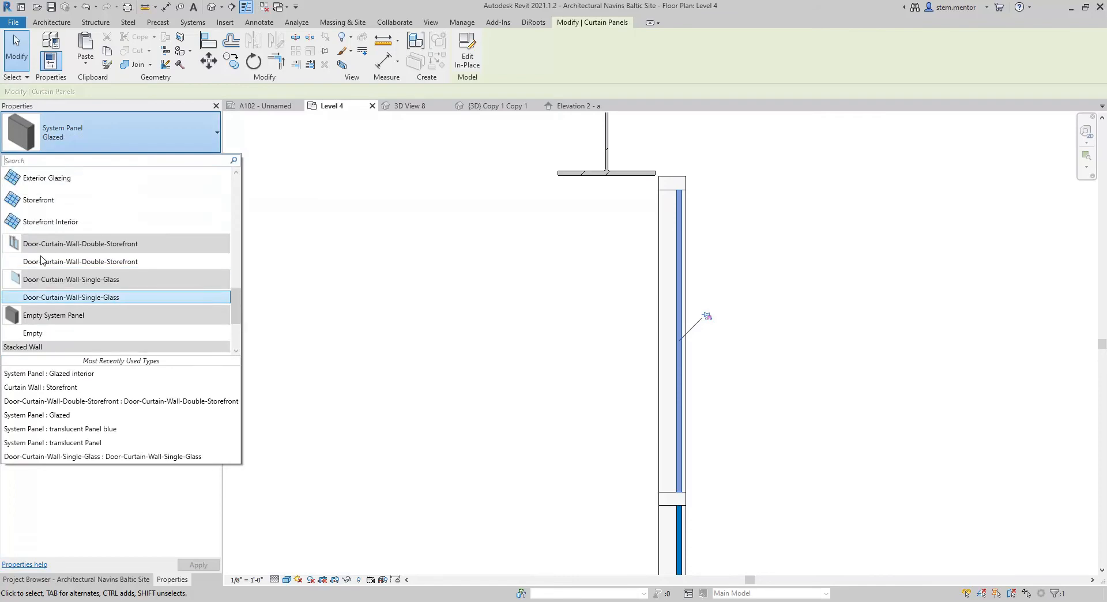
{"action": "mouse_move", "coordinate": [68, 261]}
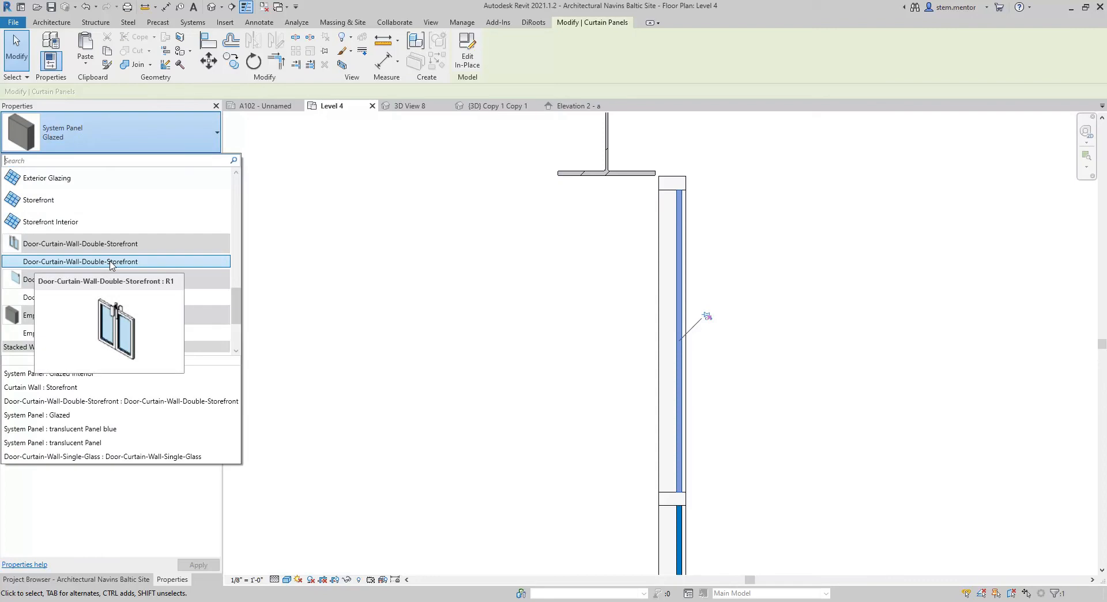
{"action": "left_click", "coordinate": [113, 260]}
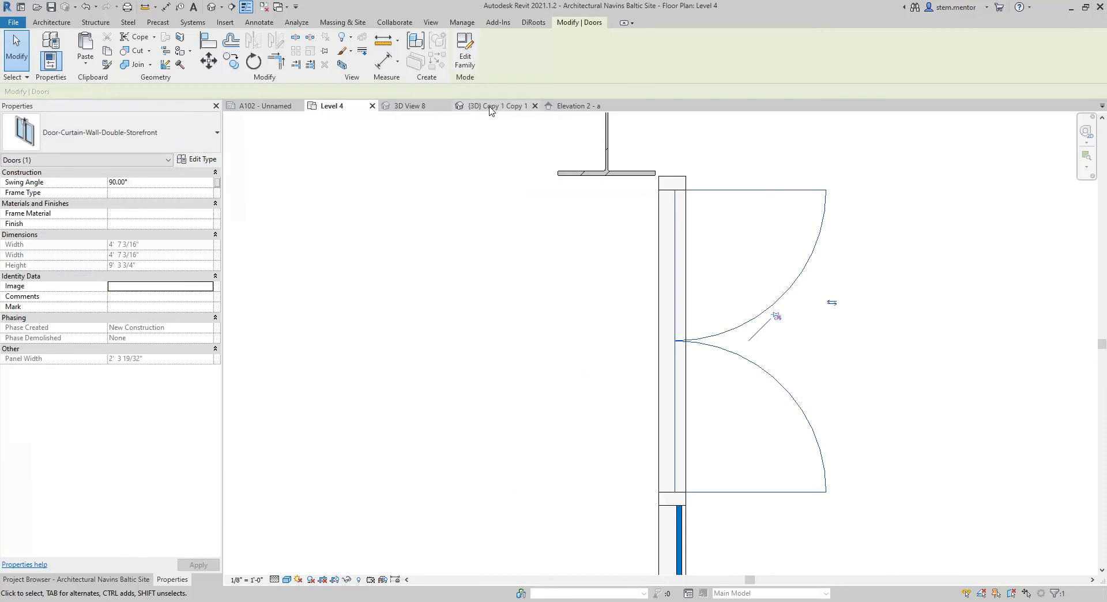
Inspect the new double door in {3D} Copy 1 Copy 1 and 3D View 8, then clear the selection
{"action": "left_click", "coordinate": [496, 105]}
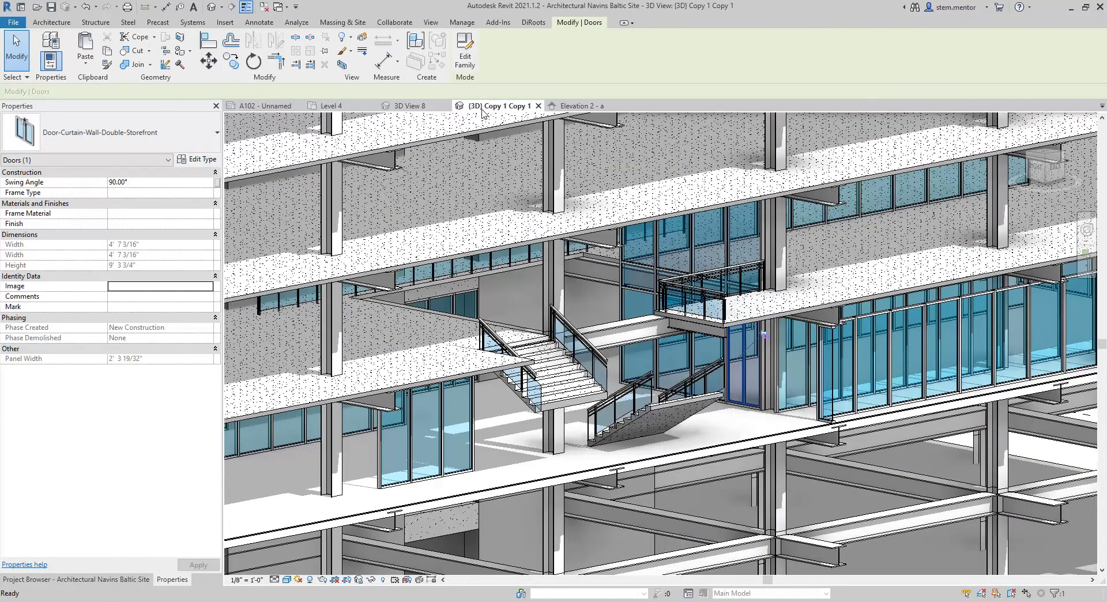
{"action": "left_click", "coordinate": [408, 105]}
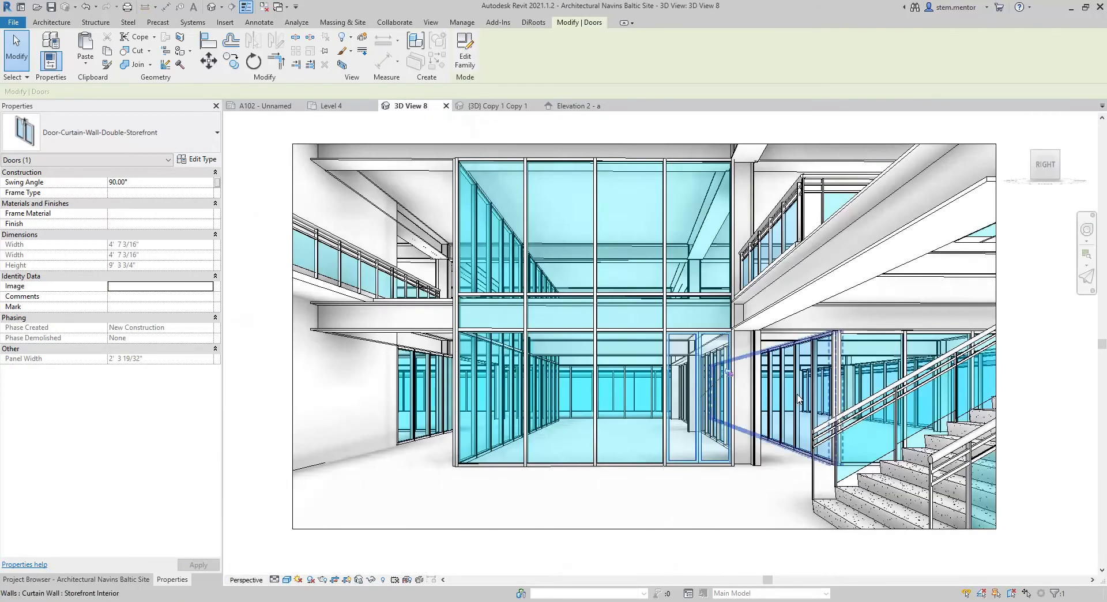
{"action": "left_click", "coordinate": [127, 21]}
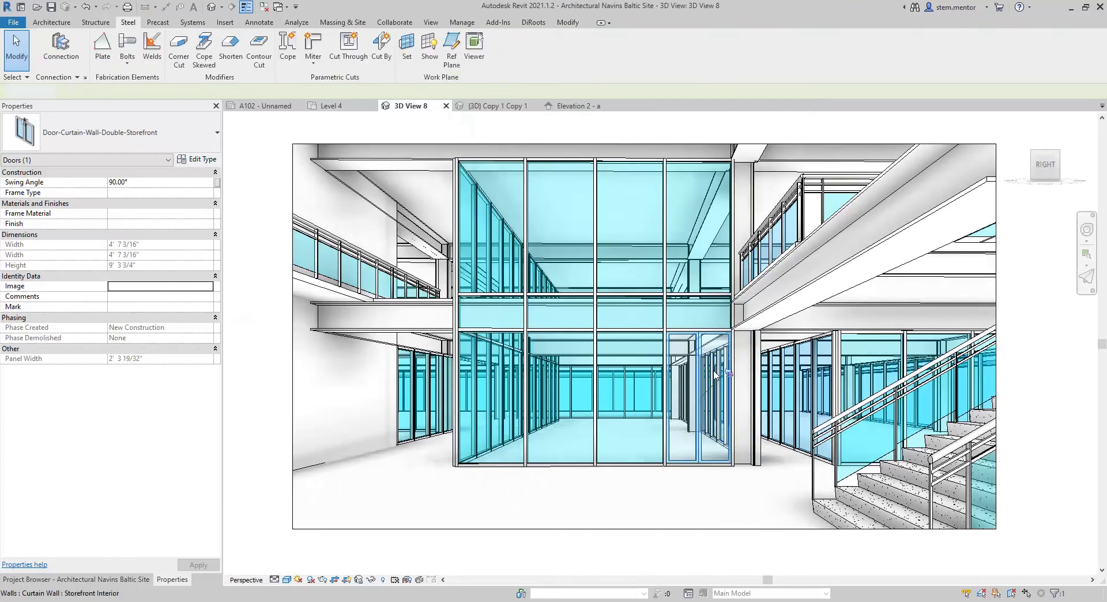
{"action": "left_click", "coordinate": [577, 134]}
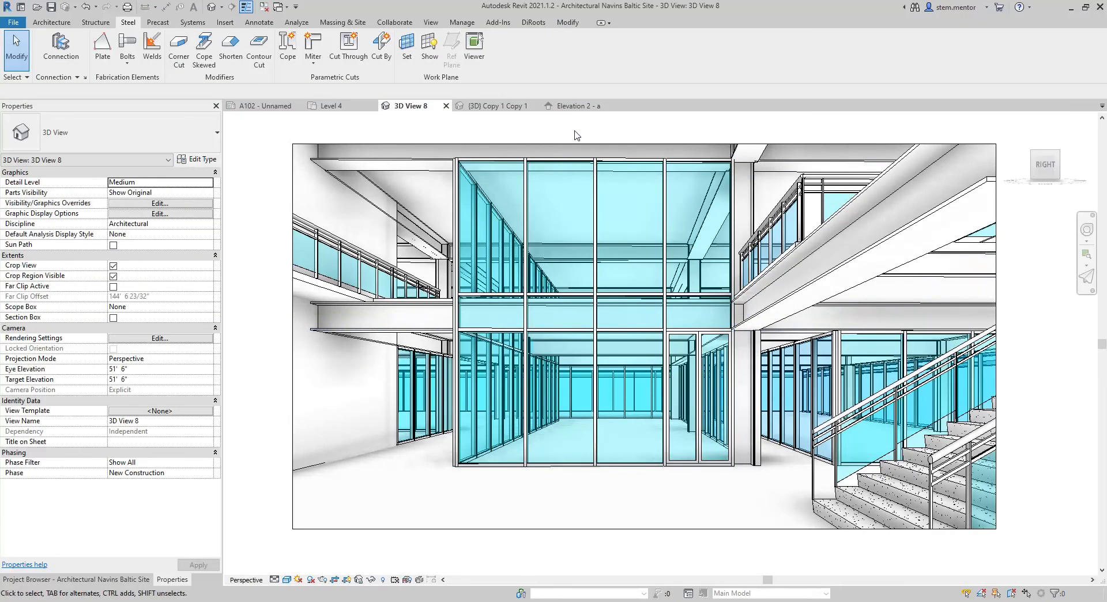
Review the door again in {3D} Copy 1 Copy 1 and finish on the Elevation 2 - a view
{"action": "left_click", "coordinate": [497, 105]}
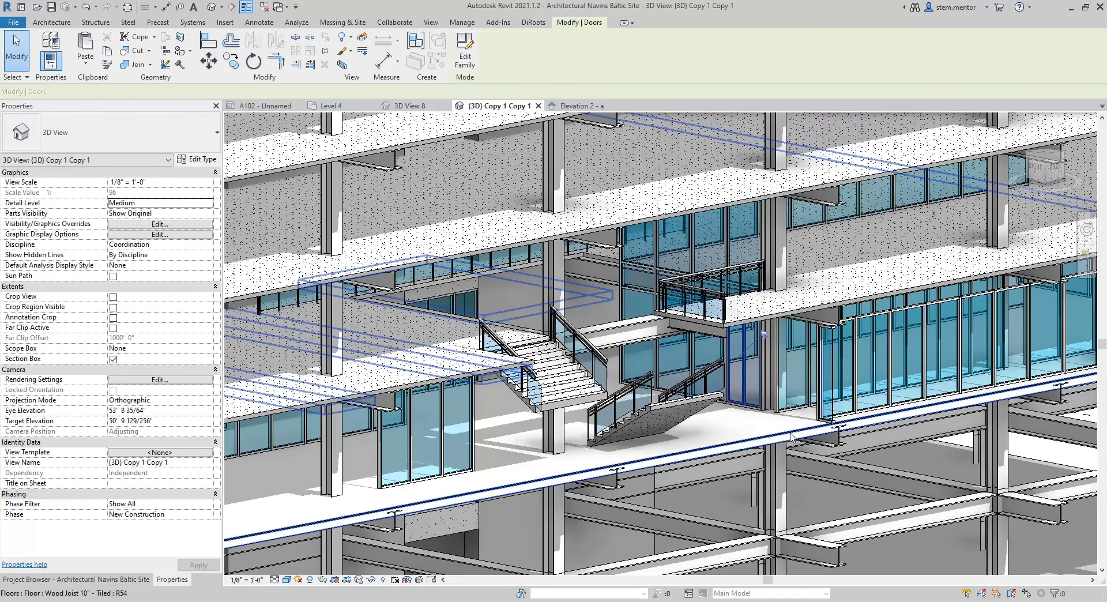
{"action": "left_click", "coordinate": [120, 22]}
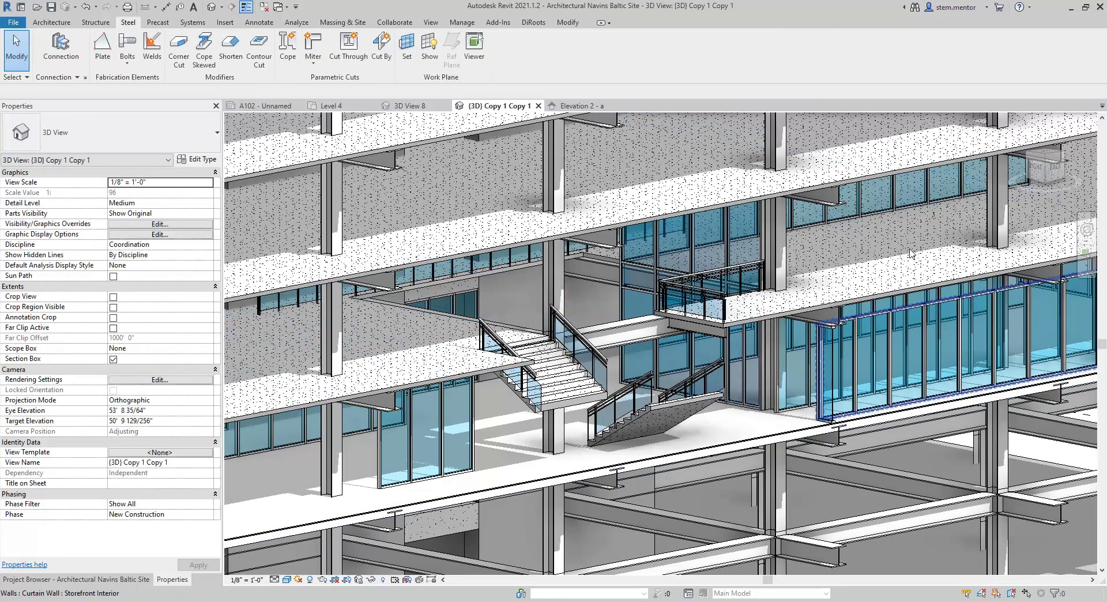
{"action": "left_click", "coordinate": [578, 105]}
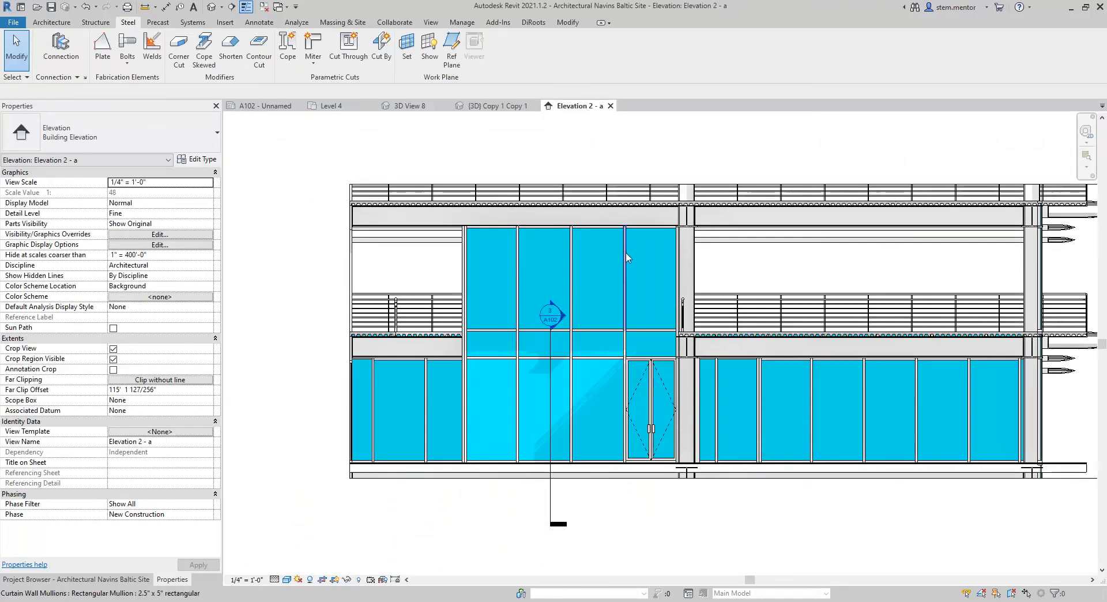